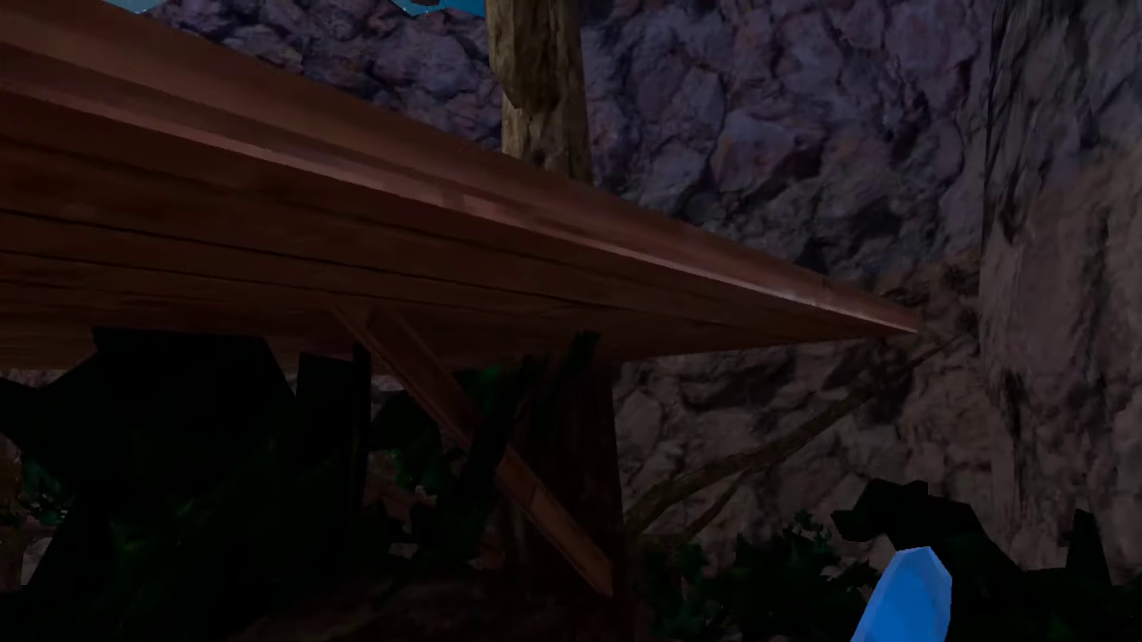
{"action": "mouse_move", "coordinate": [571, 321]}
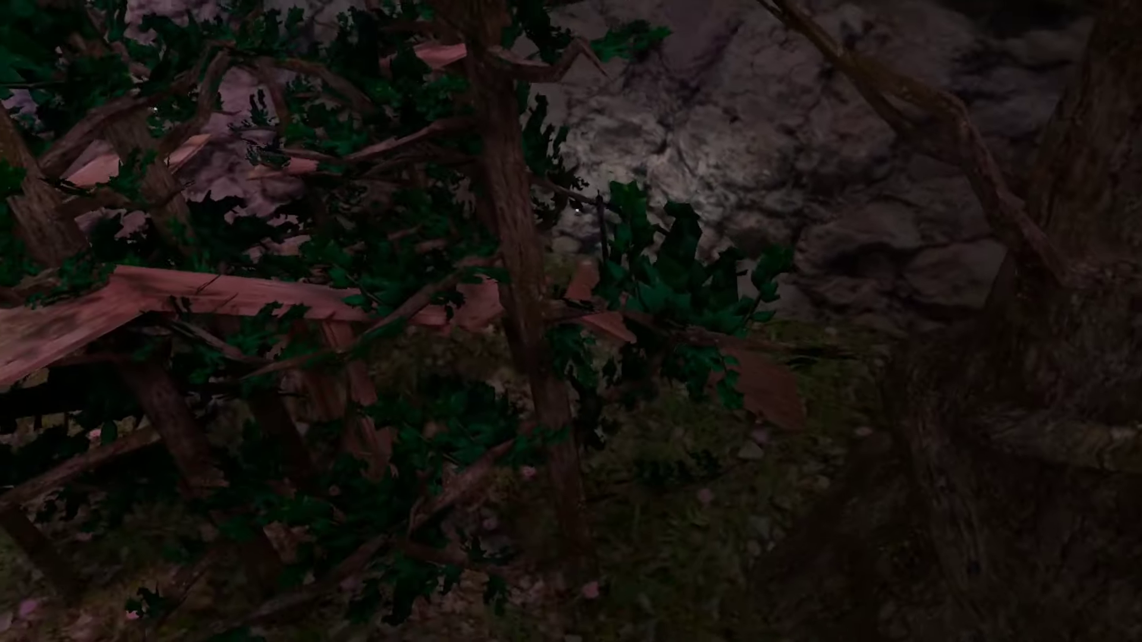